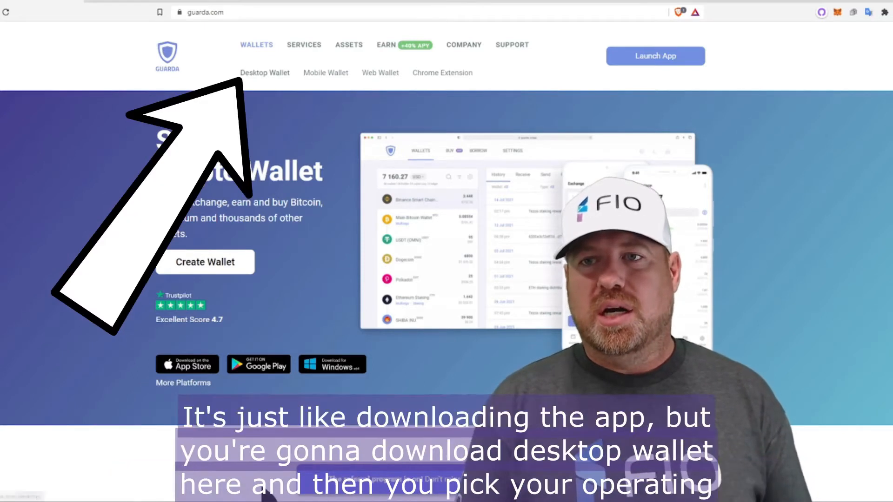
Navigate guarda.com to the Desktop Wallet download page
click(264, 73)
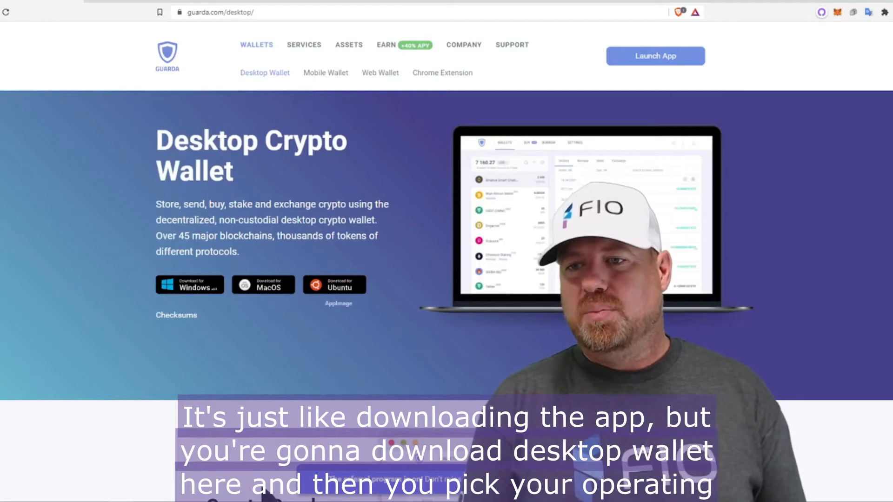
click(190, 285)
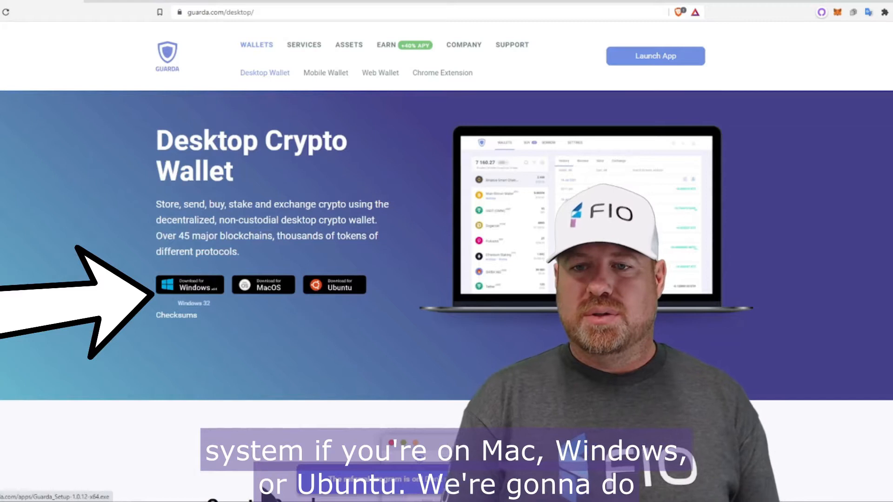
Download Guarda_Setup-1.0.12-x64.exe to Downloads and run the installer
click(189, 285)
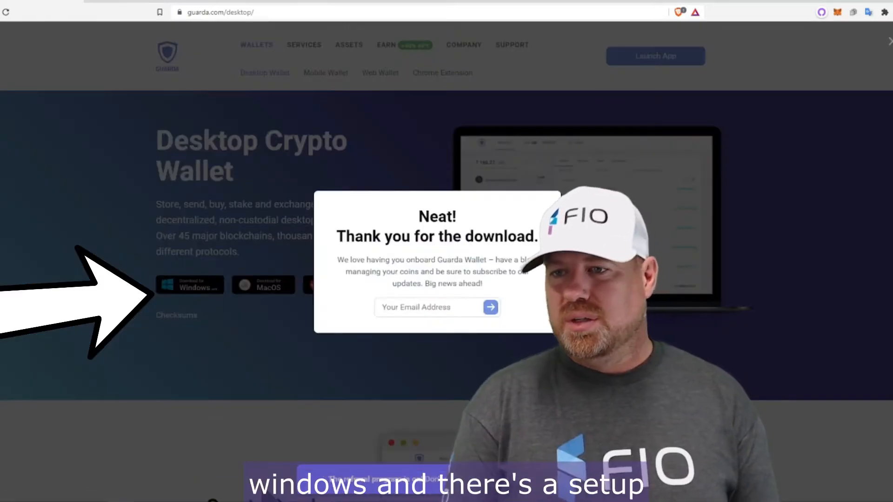
click(189, 285)
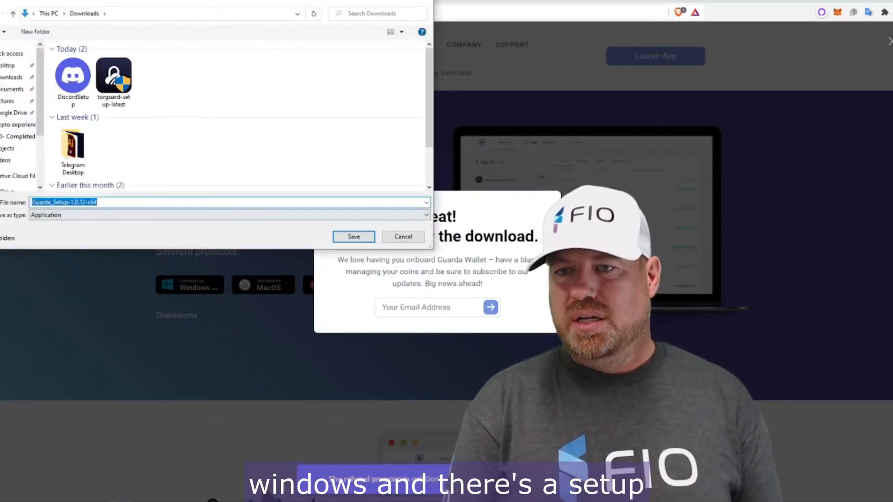
click(353, 236)
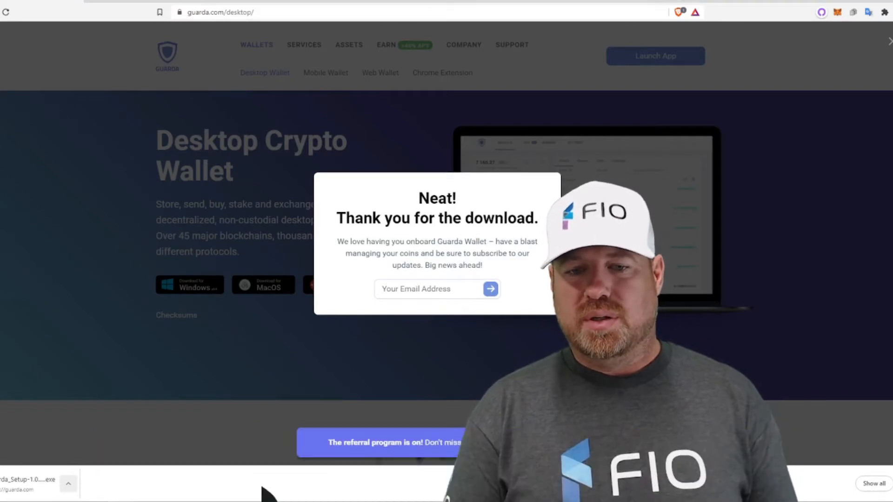
click(68, 483)
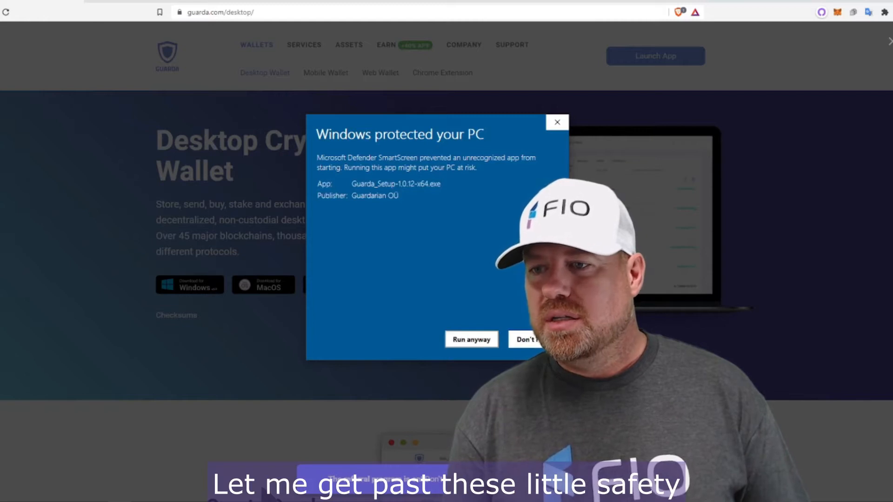
Allow the unrecognized installer past SmartScreen so Guarda Wallet installs and launches
click(471, 340)
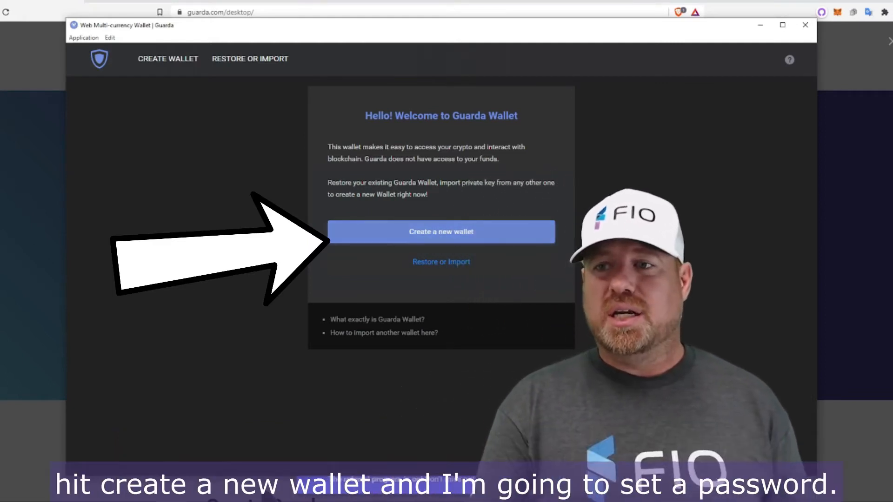
Start a new wallet and set and confirm its password
click(441, 231)
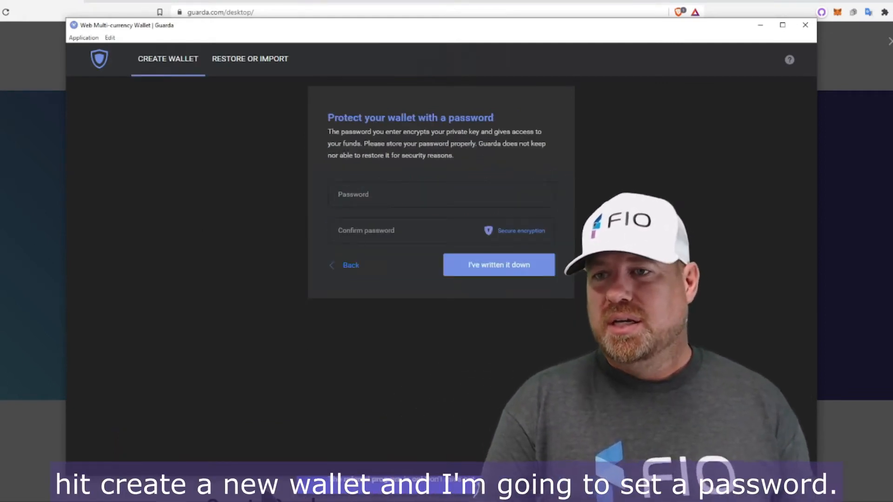
click(410, 195)
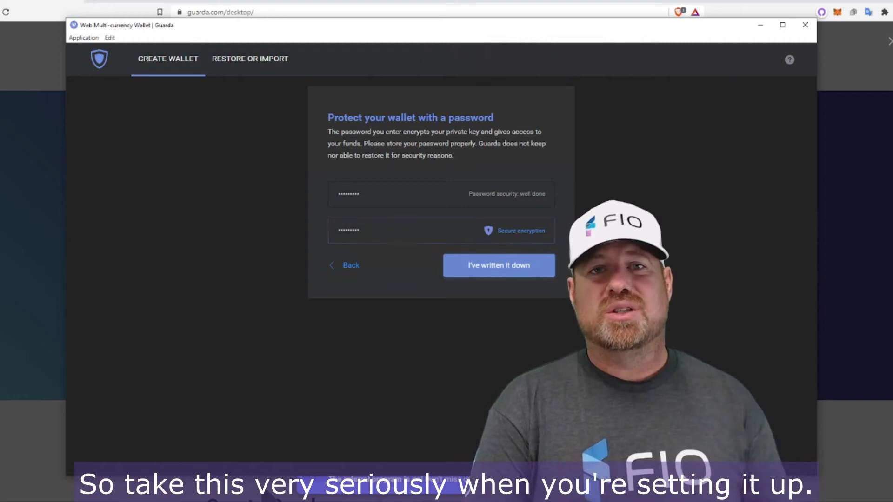
click(498, 264)
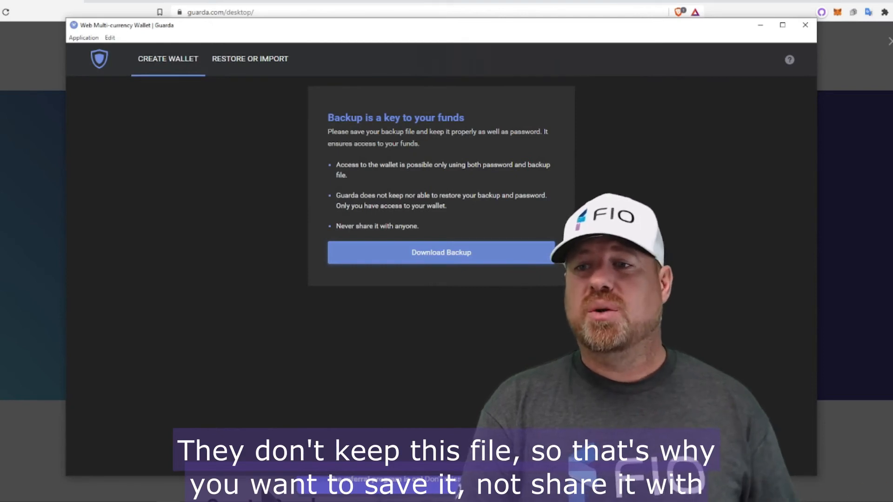
Save the wallet backup file to Downloads, then start adding a new wallet from the list
click(441, 252)
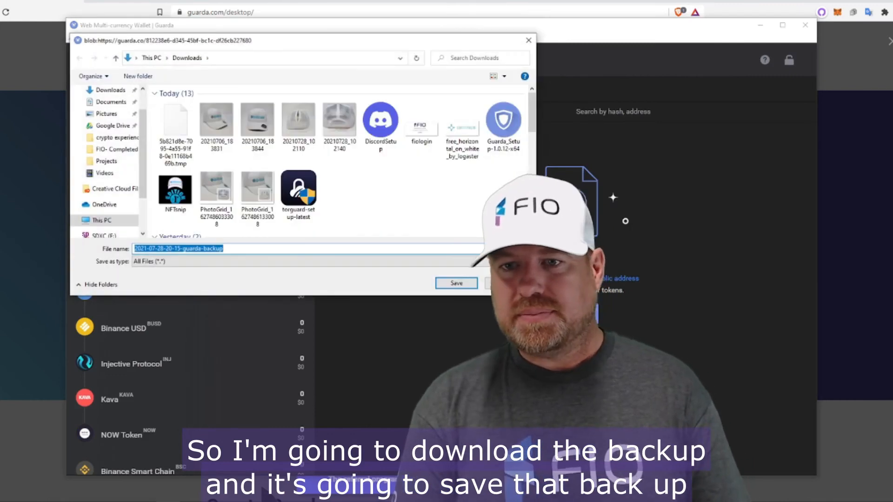
click(456, 283)
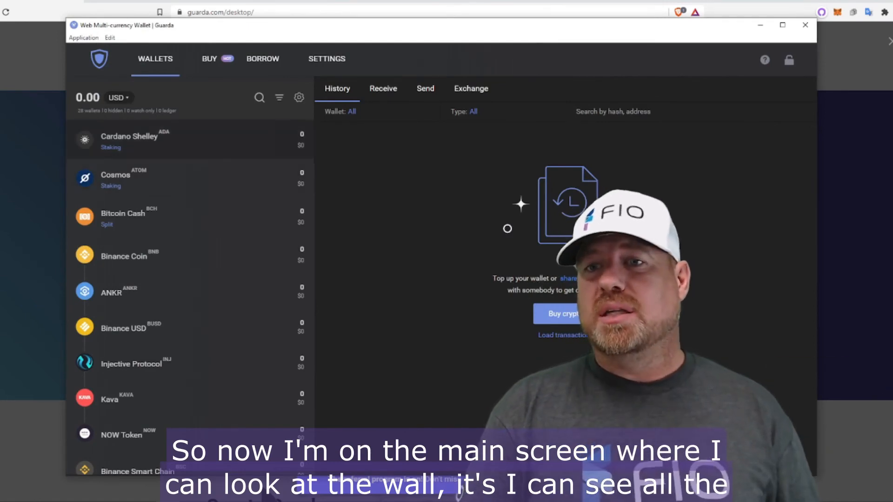
scroll(down, 3)
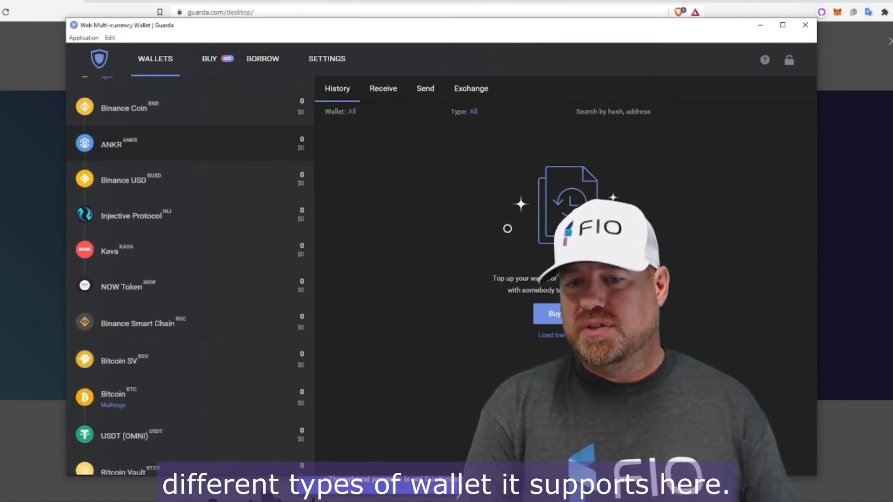
scroll(down, 3)
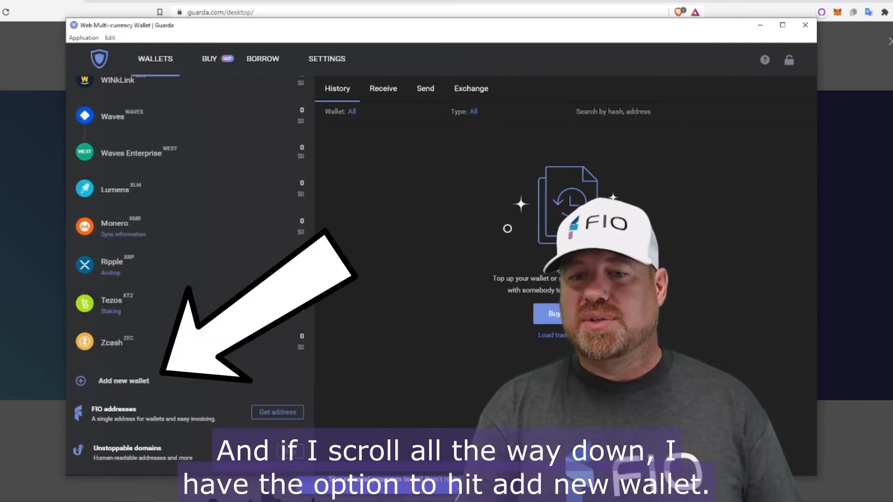
click(124, 381)
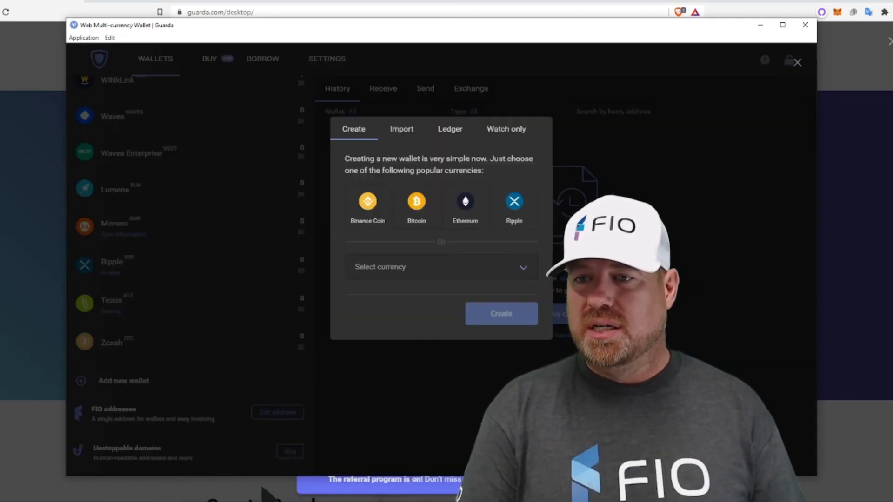
Search the currency list for FIO and create a FIO protocol wallet
click(440, 266)
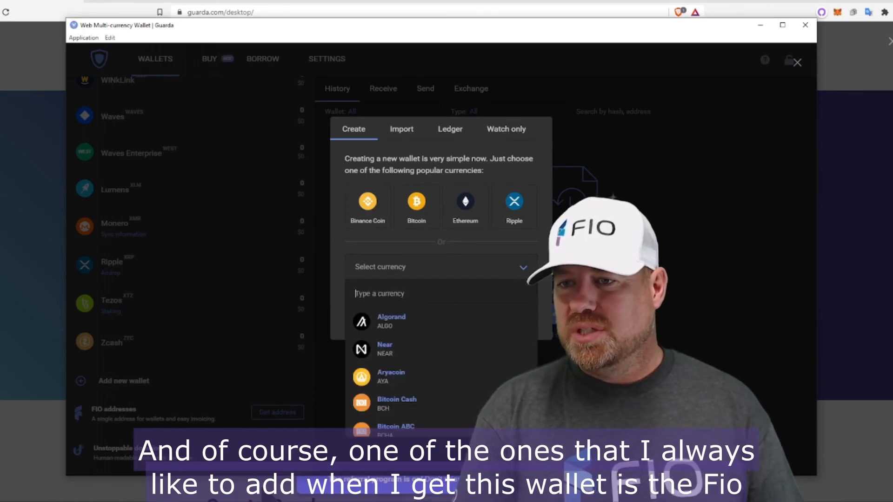
text(FI)
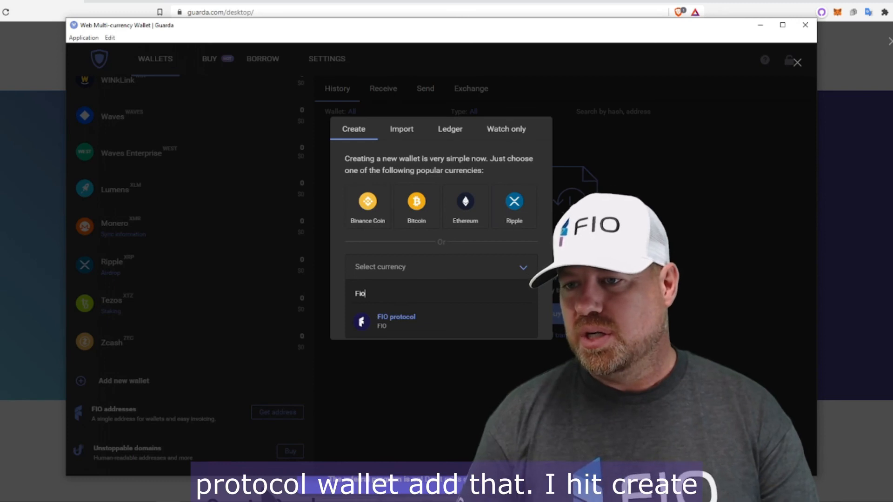
click(395, 321)
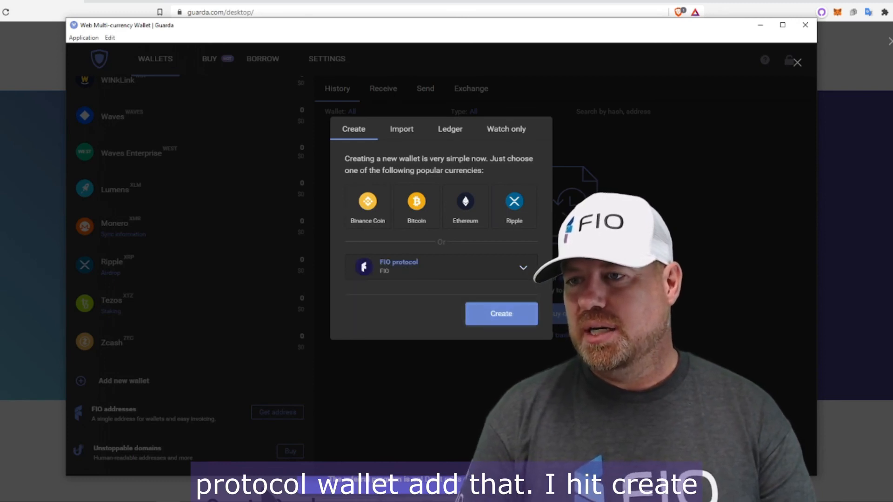
click(501, 312)
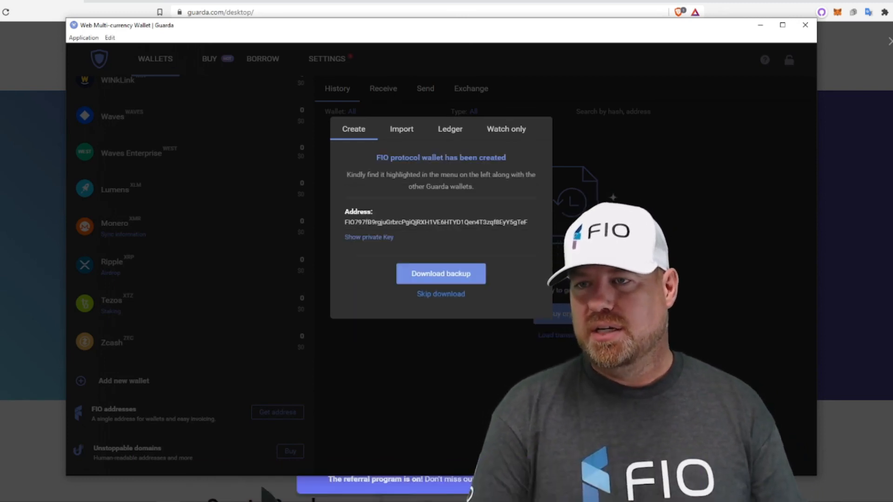